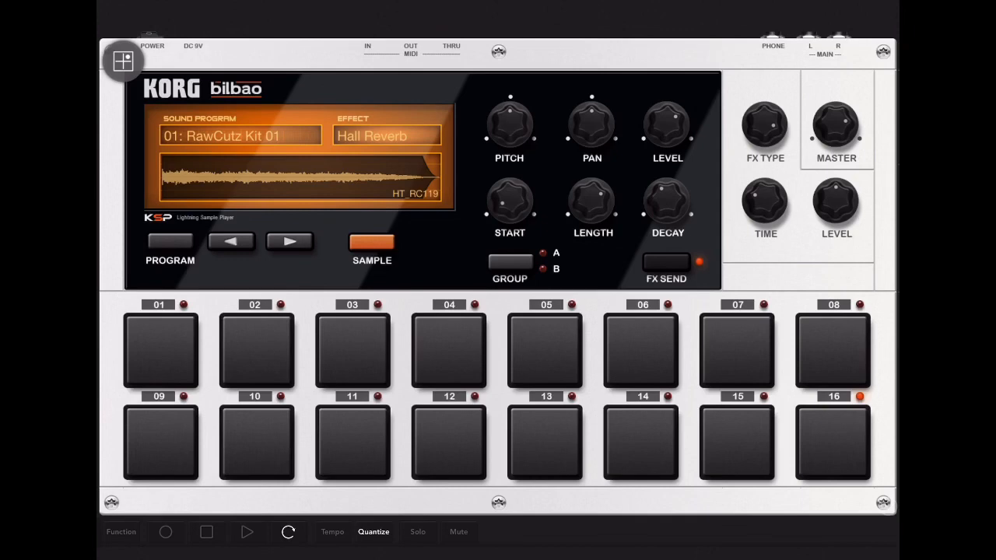
# Audition a few Bilbao drum pads (01, 12 and another) to hear the current kit.
pyautogui.click(159, 350)
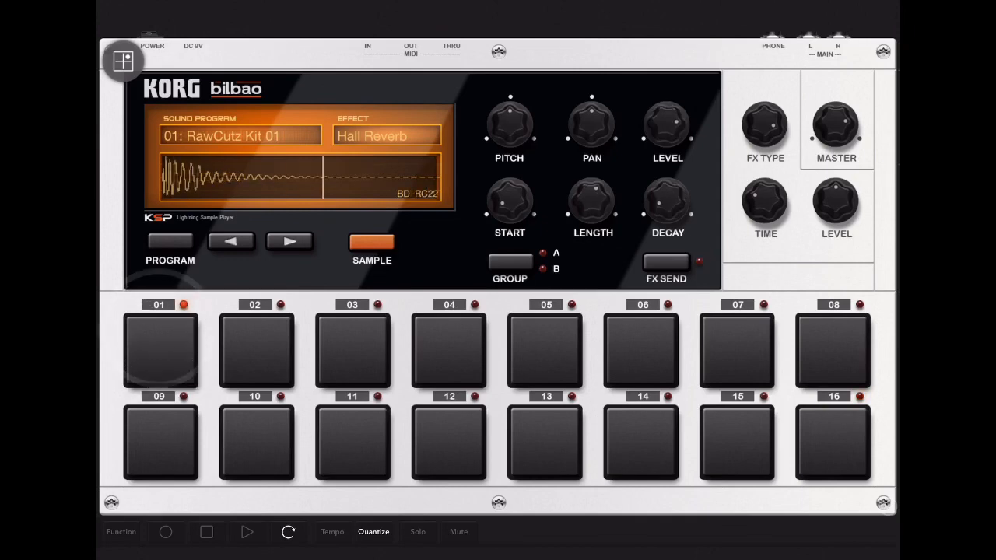
pyautogui.click(449, 442)
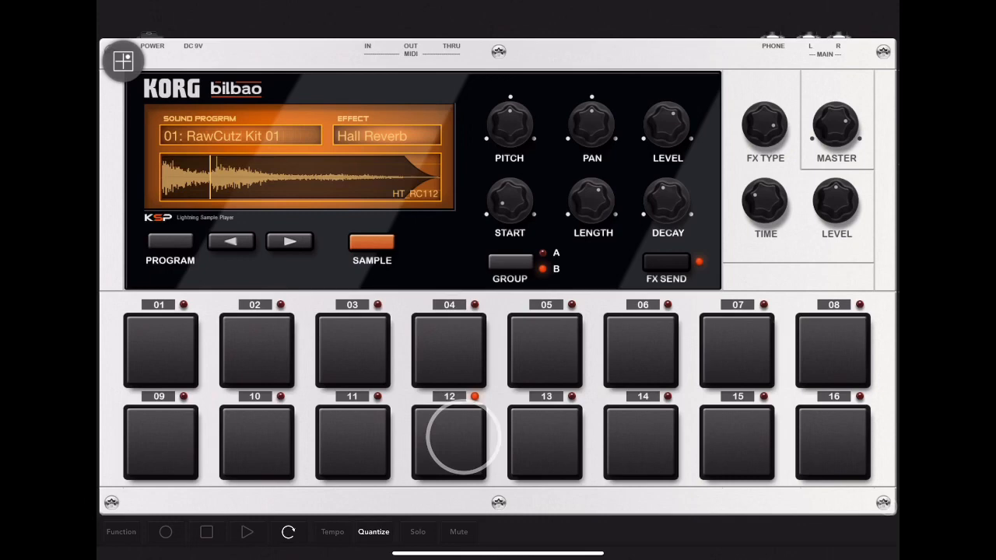
pyautogui.click(832, 350)
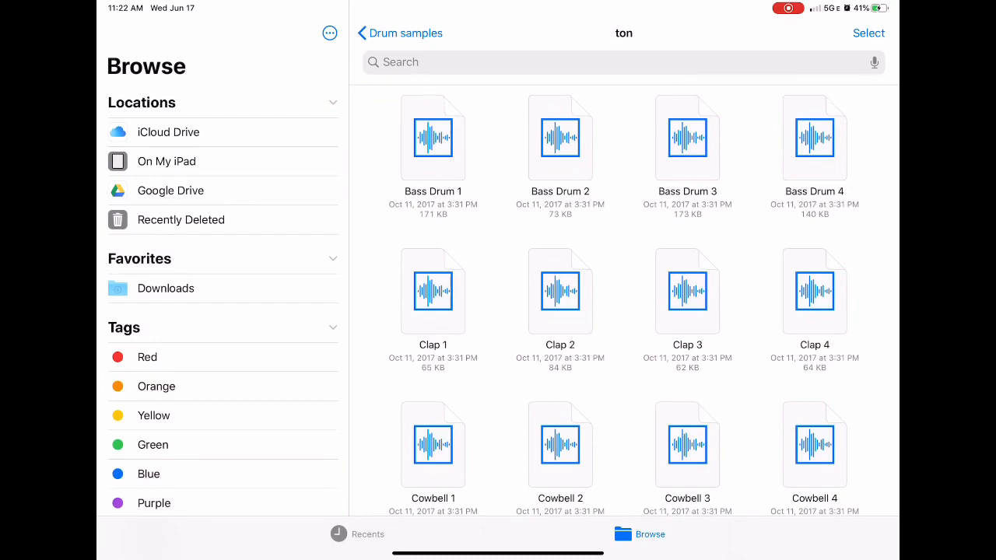
# In Files, browse iCloud Drive into Drum samples > ton and select all its samples.
pyautogui.click(168, 131)
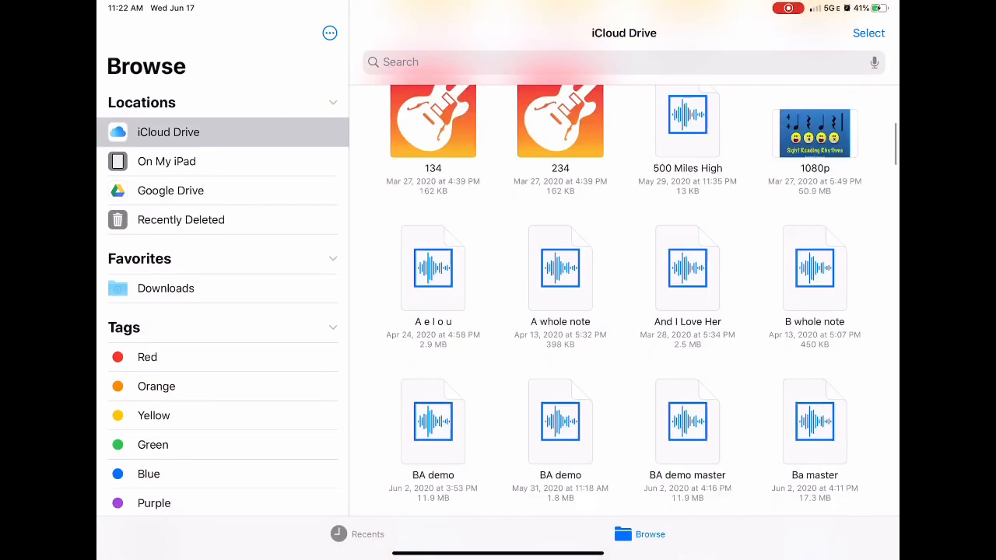
pyautogui.scroll(-3)
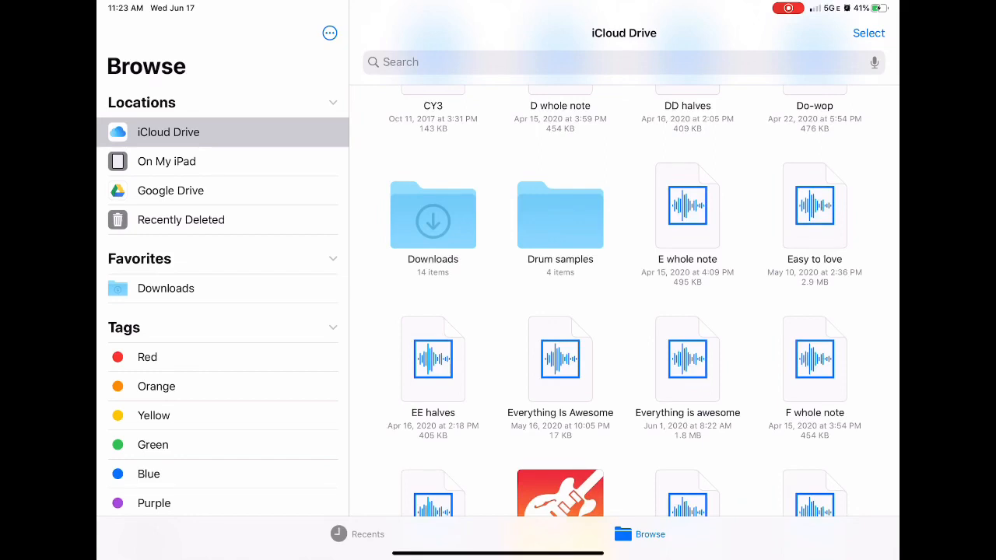
pyautogui.doubleClick(560, 215)
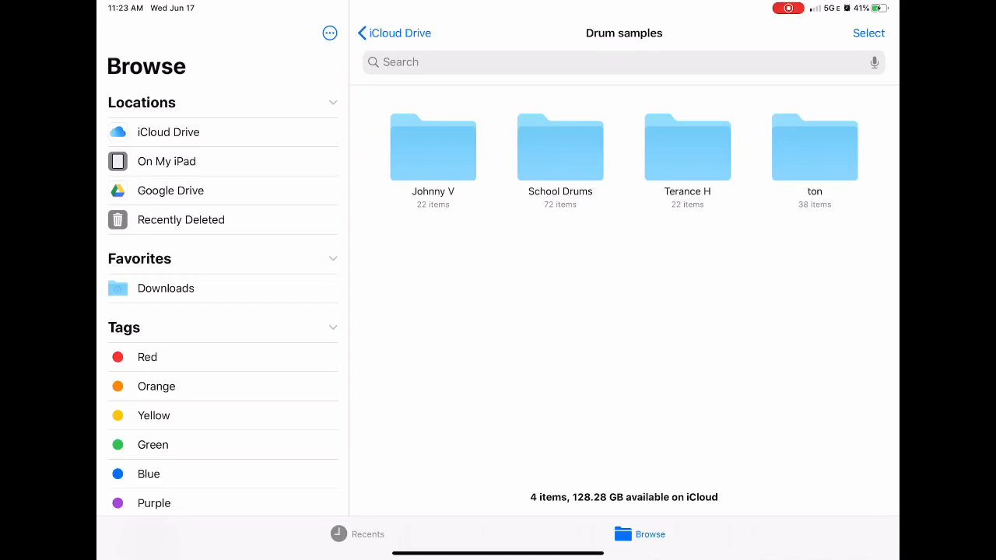
pyautogui.doubleClick(814, 147)
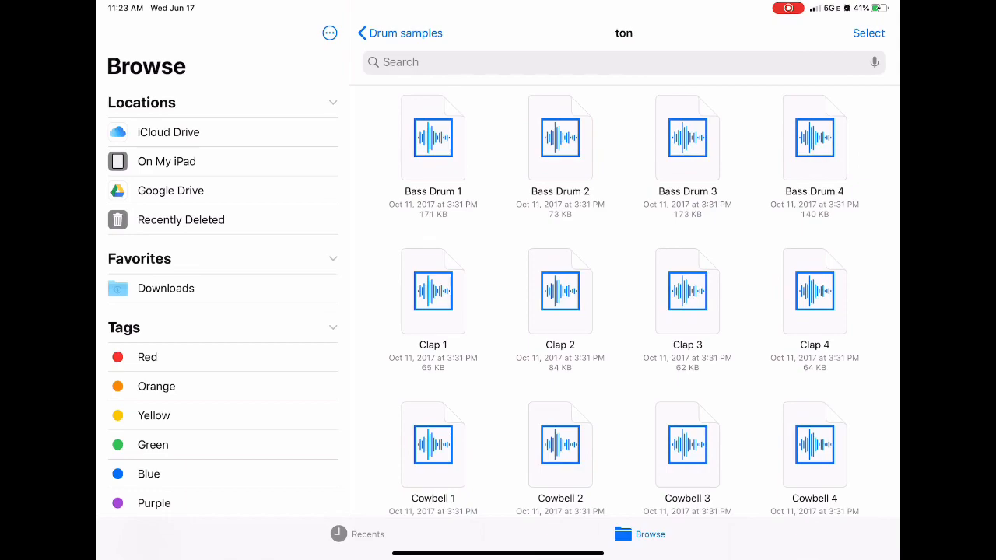
pyautogui.scroll(-3)
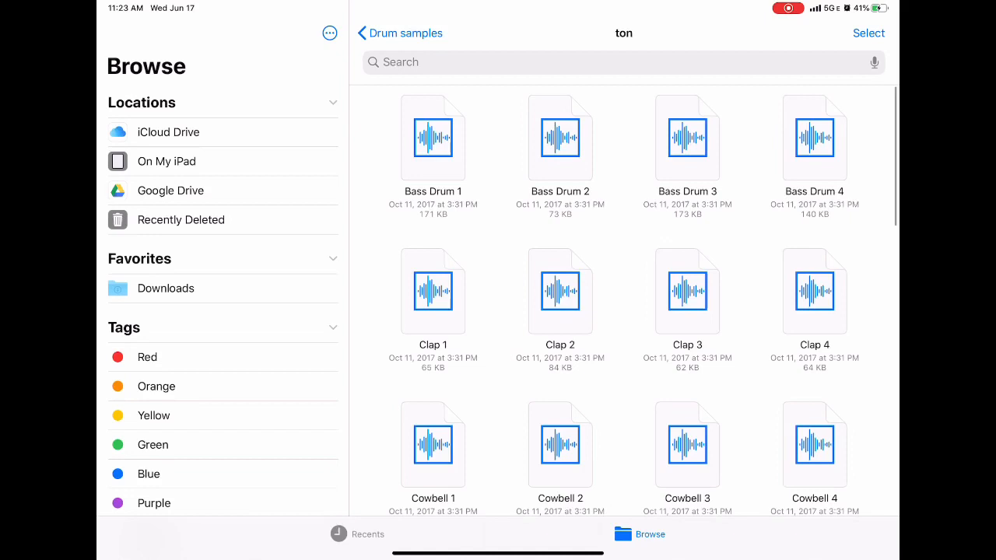
pyautogui.click(869, 32)
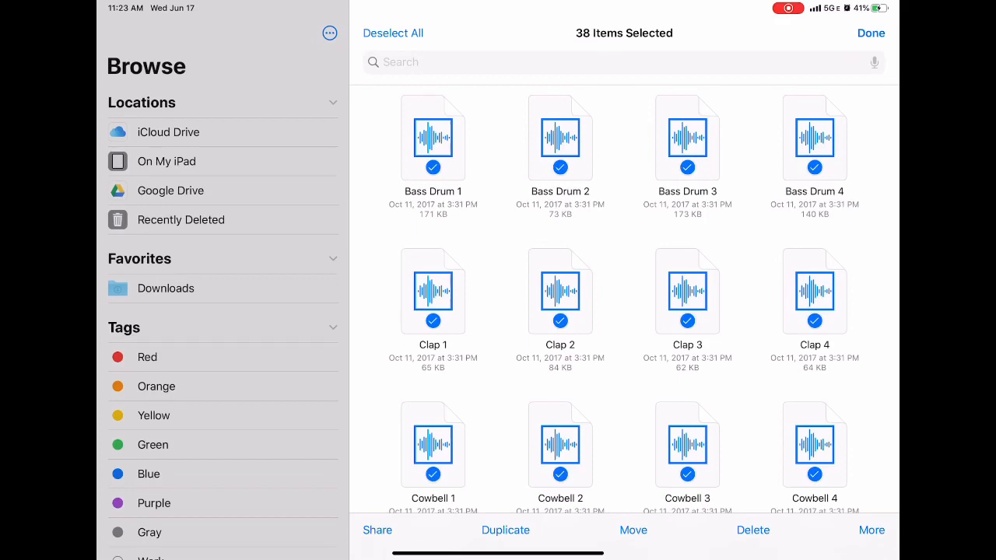
# Copy the 38 selected samples to On My iPad > KORG Gadget.
pyautogui.click(633, 529)
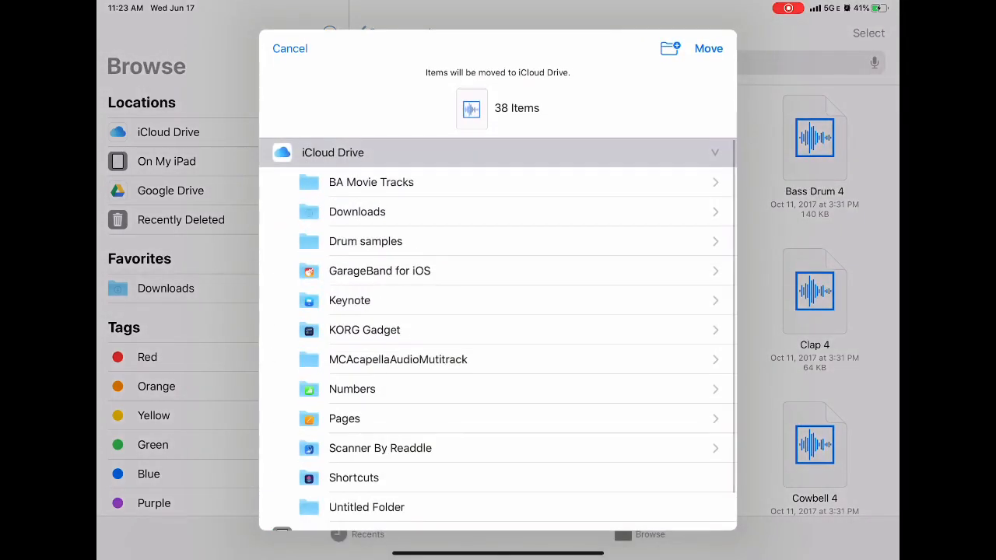
pyautogui.scroll(-3)
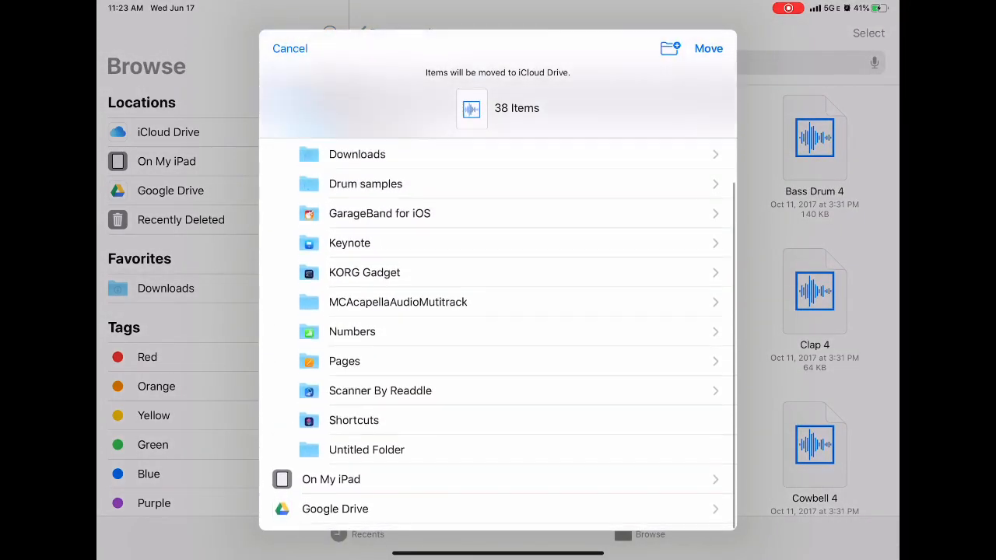
pyautogui.click(330, 480)
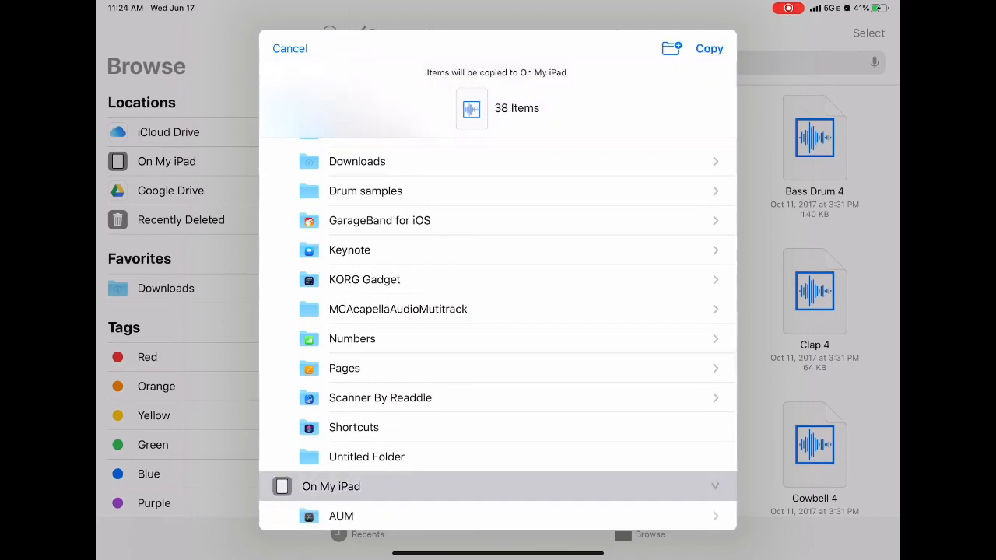
pyautogui.scroll(-3)
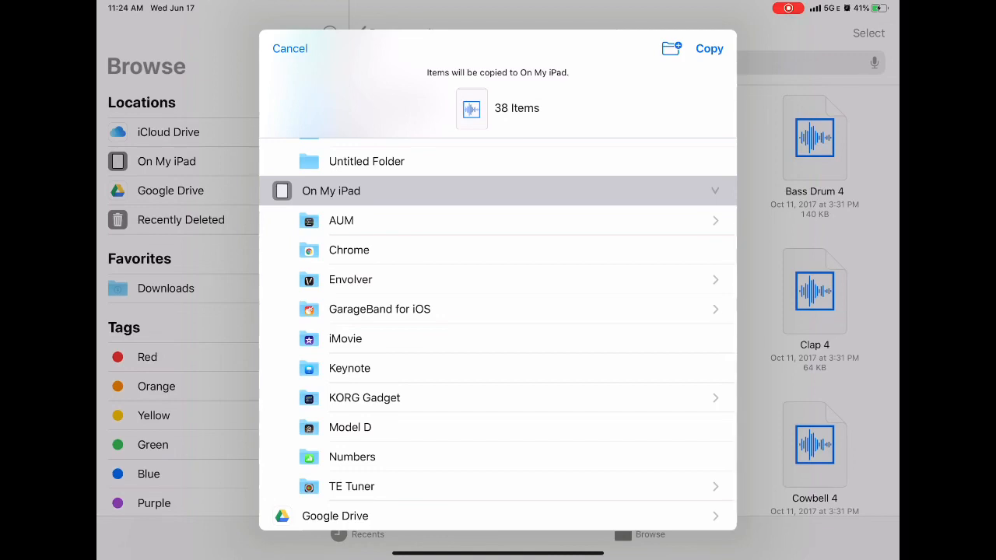
pyautogui.click(364, 398)
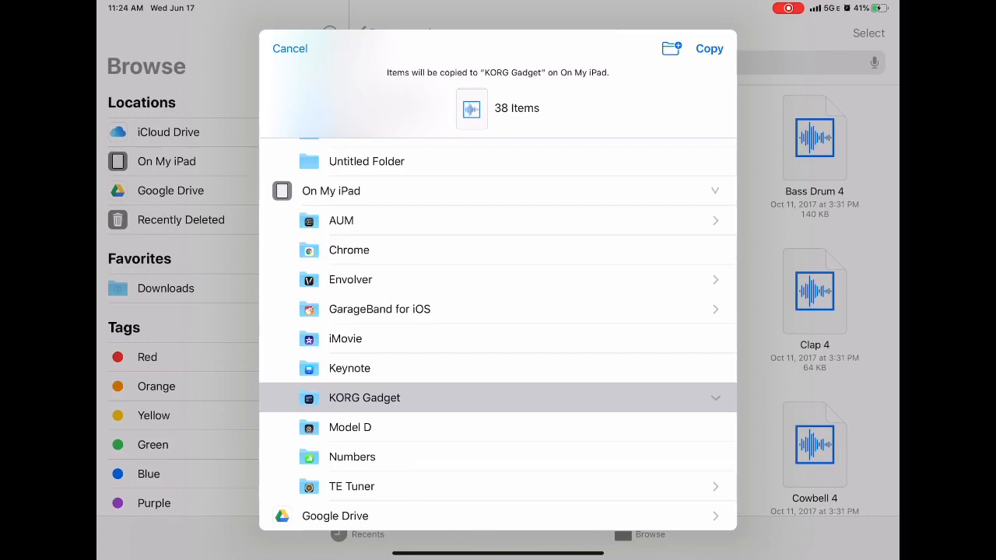
pyautogui.click(708, 48)
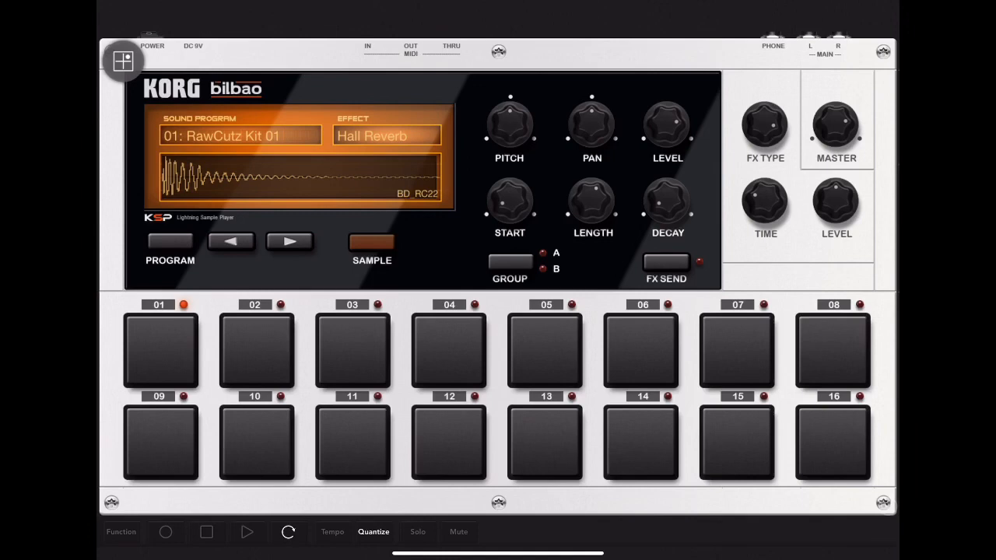
# Assign the local Bass Drum 1 sample to pad 01, audition it, then select pad 02.
pyautogui.click(370, 242)
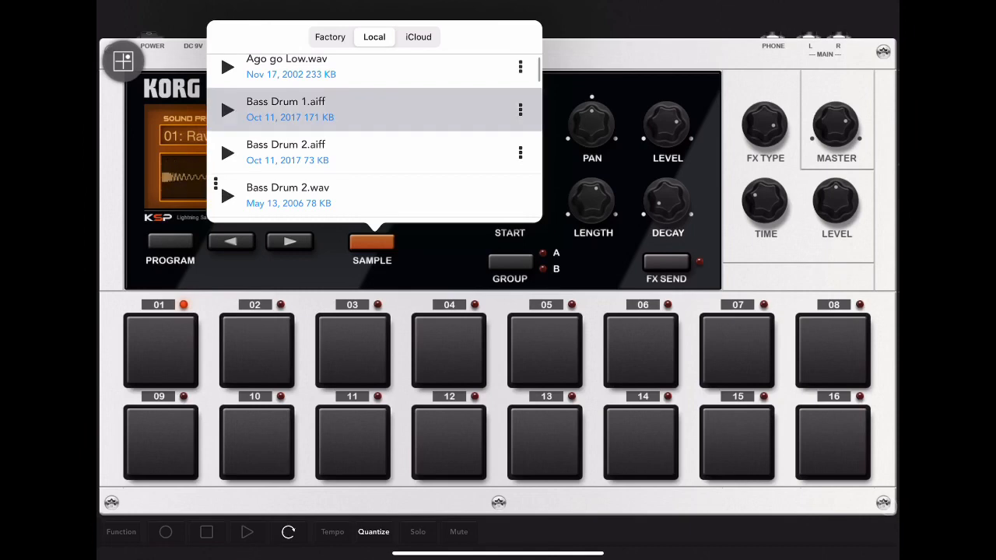
pyautogui.click(159, 343)
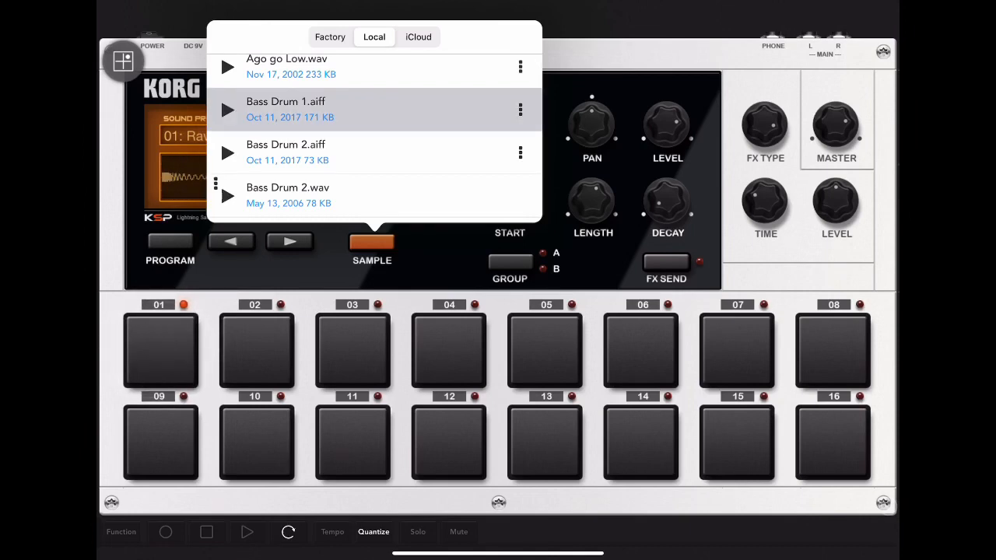
pyautogui.click(286, 109)
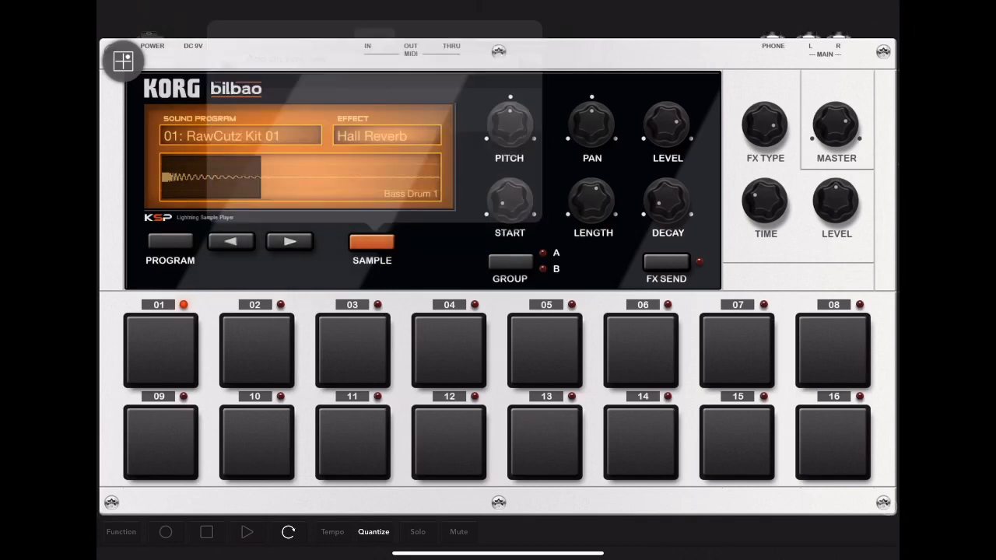
pyautogui.click(256, 351)
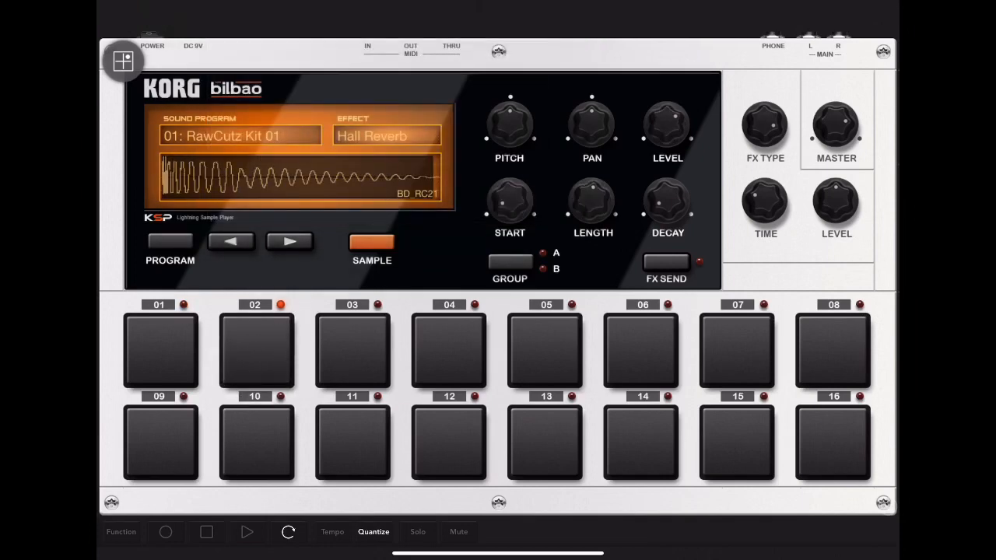
# From the Local sample list, load Snare drum 1.aiff onto pad 02 and play it.
pyautogui.click(370, 241)
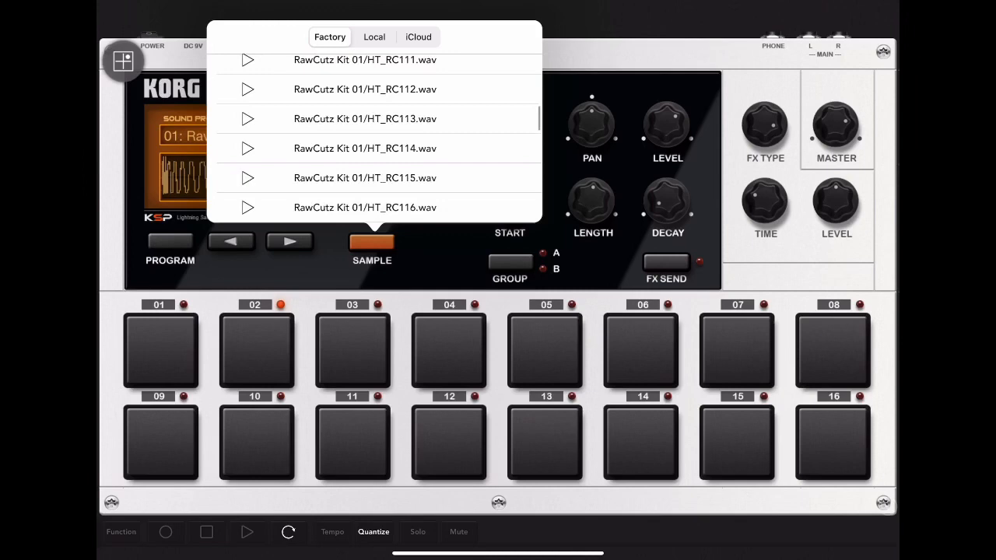
pyautogui.scroll(-3)
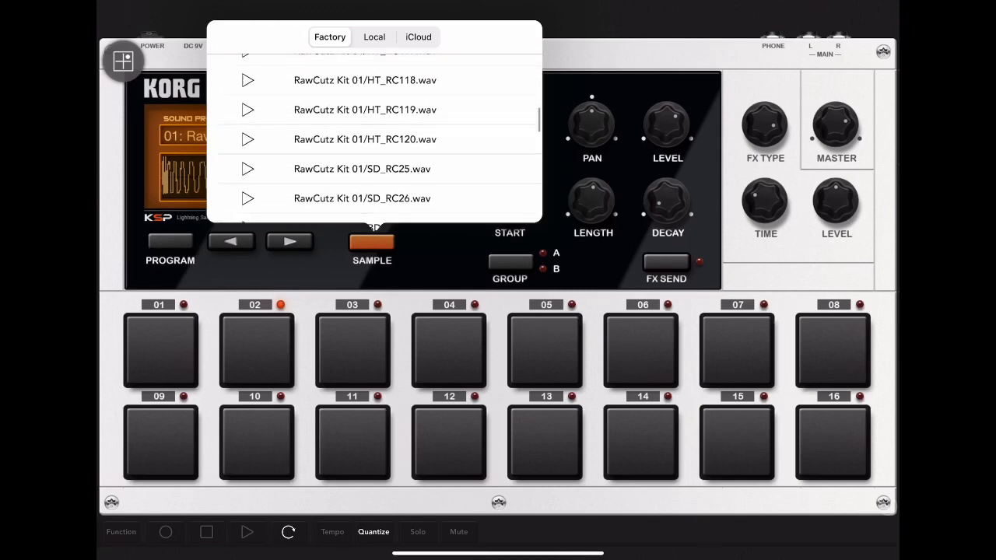
pyautogui.click(373, 37)
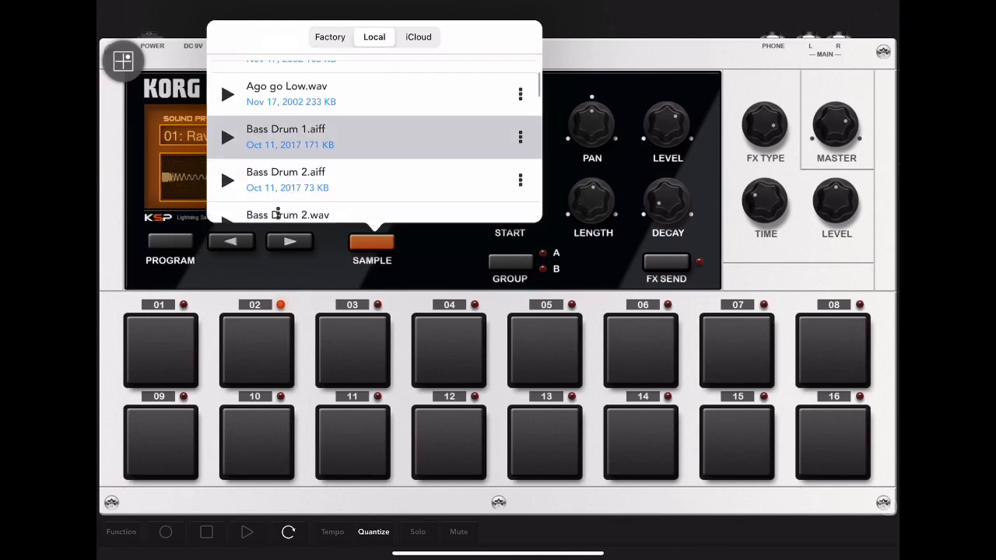
pyautogui.scroll(-3)
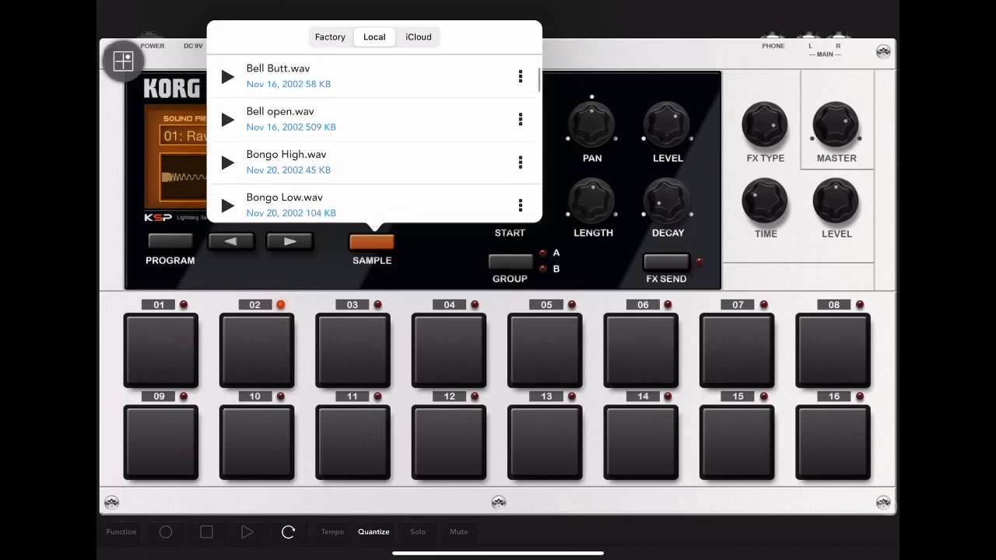
pyautogui.scroll(-3)
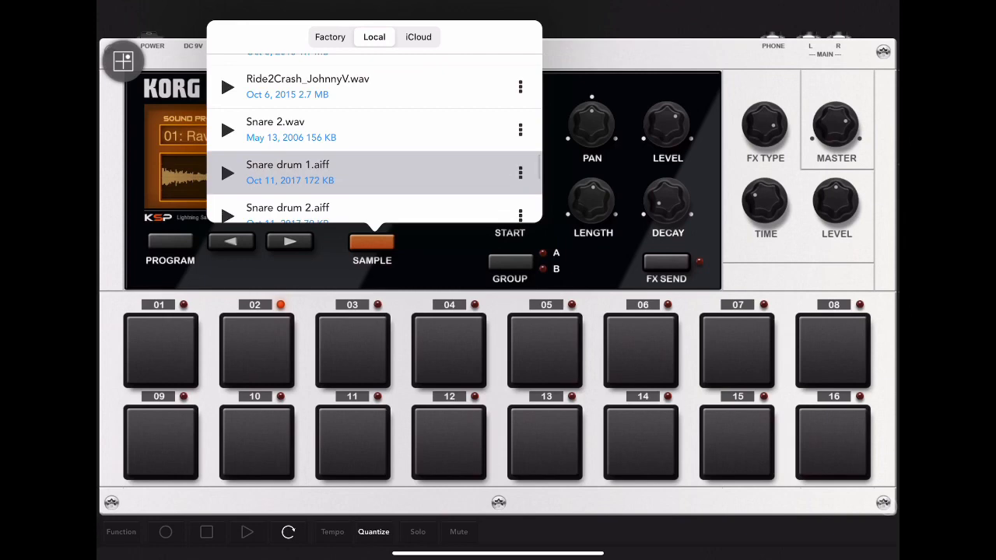
pyautogui.click(257, 352)
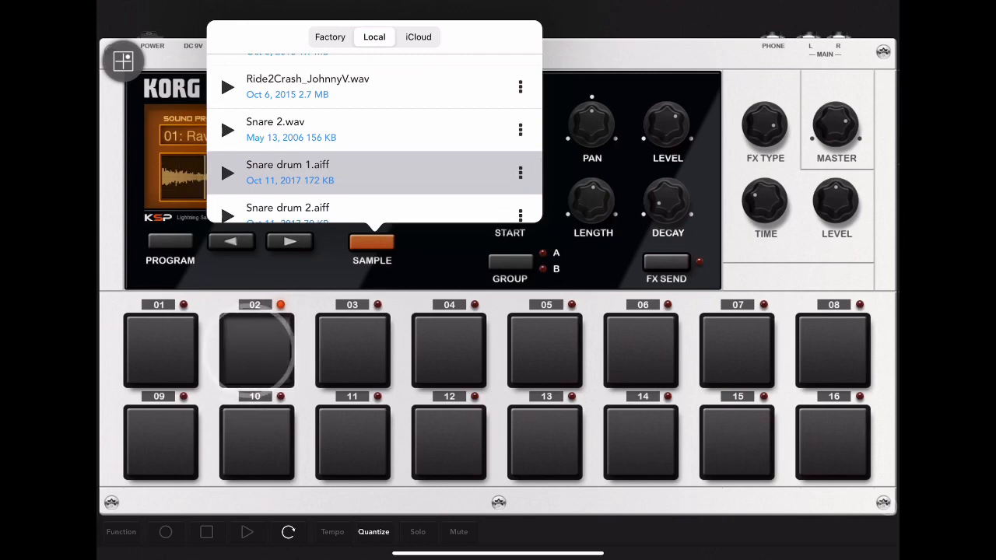
pyautogui.click(256, 345)
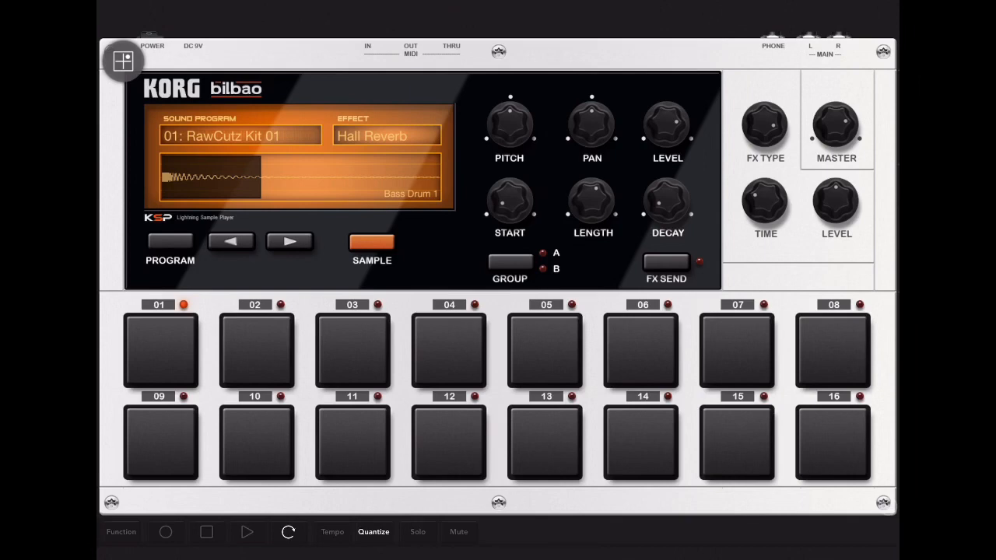
# Save the current pad setup as a new program named 'My kit'.
pyautogui.click(240, 134)
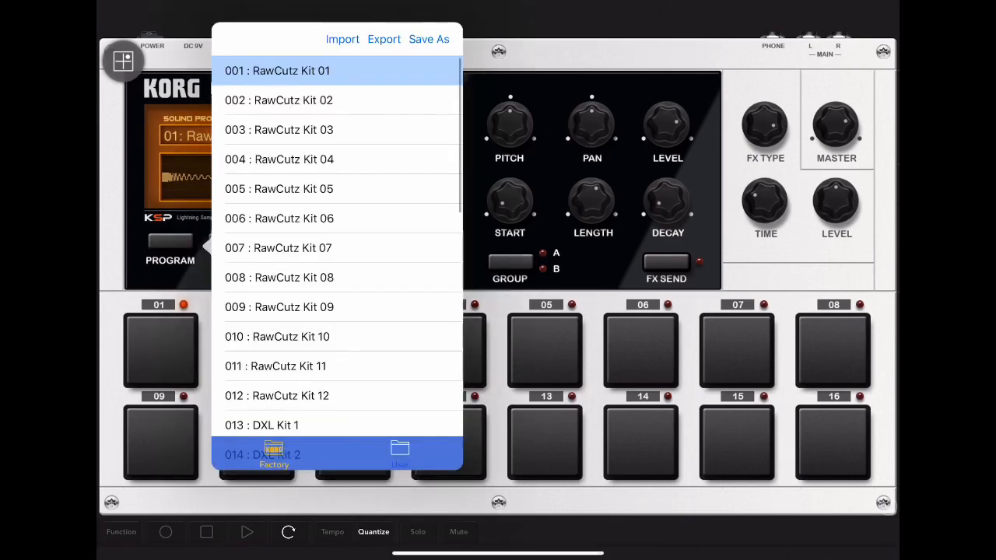
pyautogui.click(429, 39)
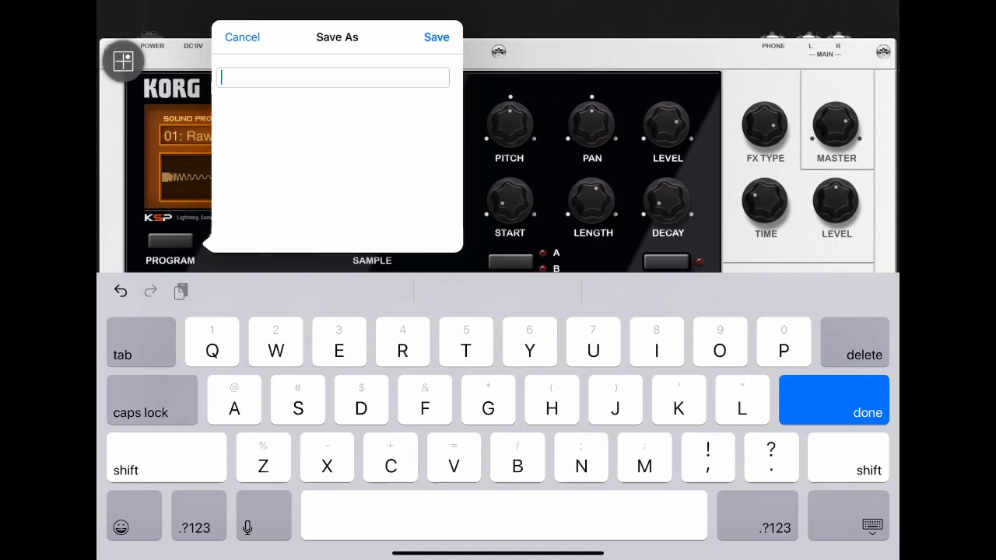
pyautogui.write('My')
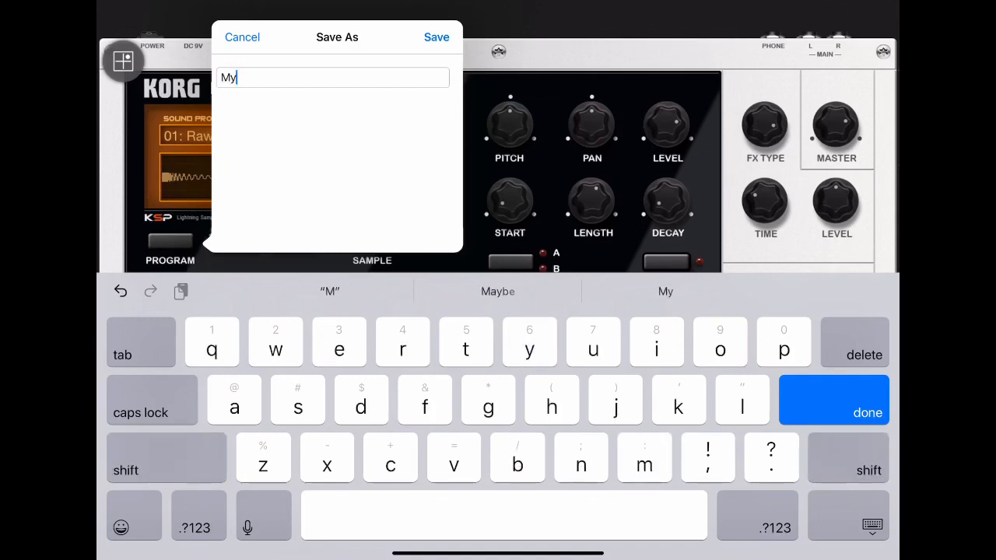
pyautogui.write('kit')
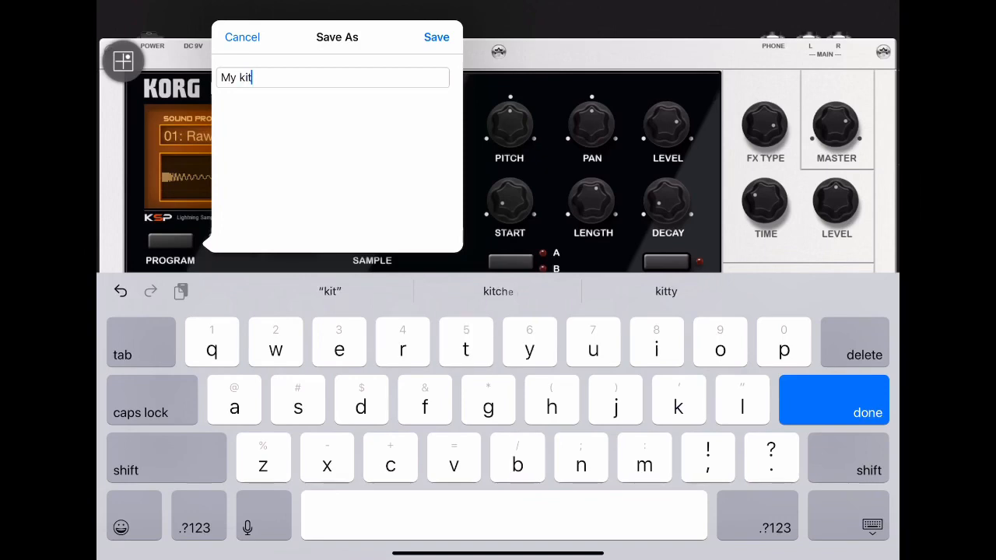
pyautogui.click(436, 37)
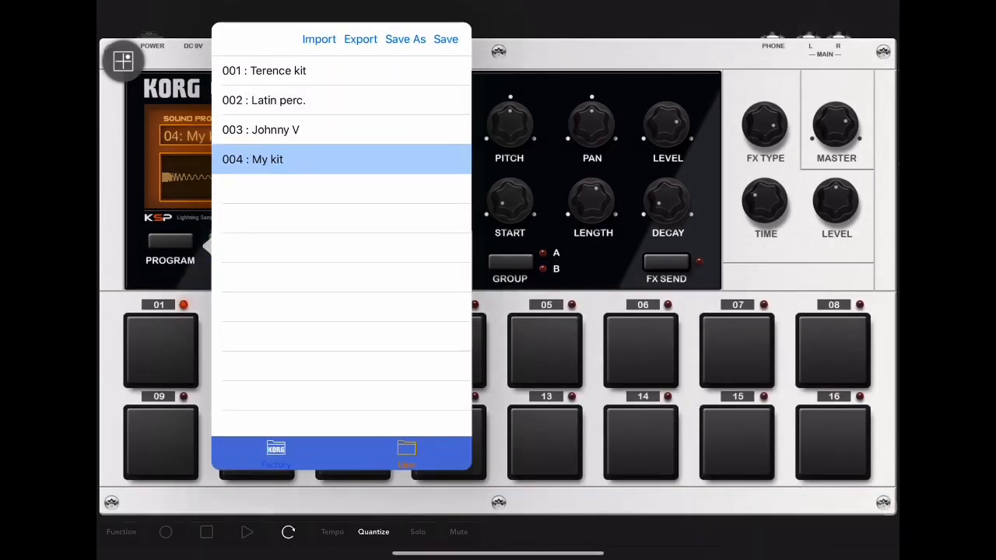
# Load 001: Terence kit, audition pads 10 and 16, and bring up the Bossa 1 trigger panel.
pyautogui.click(264, 70)
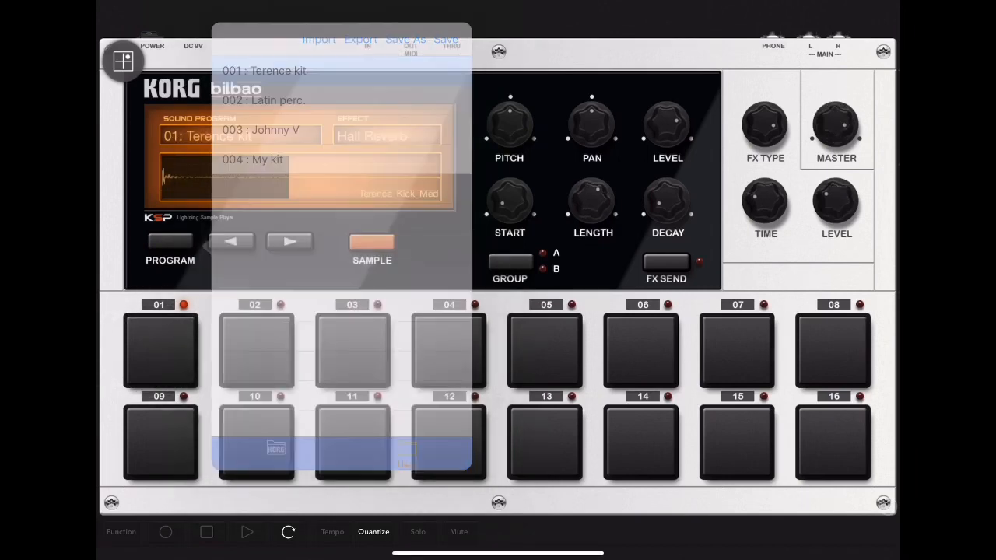
pyautogui.click(545, 347)
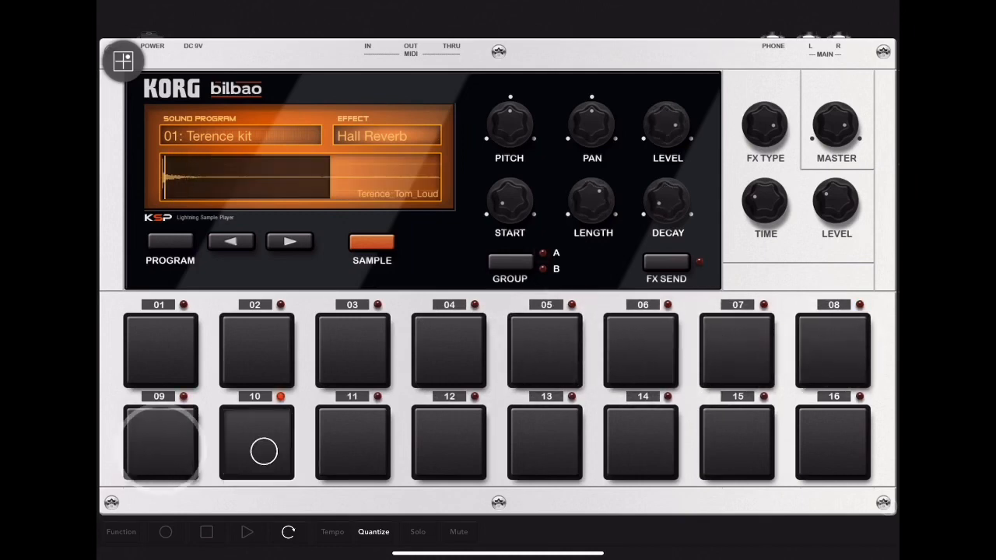
pyautogui.click(737, 442)
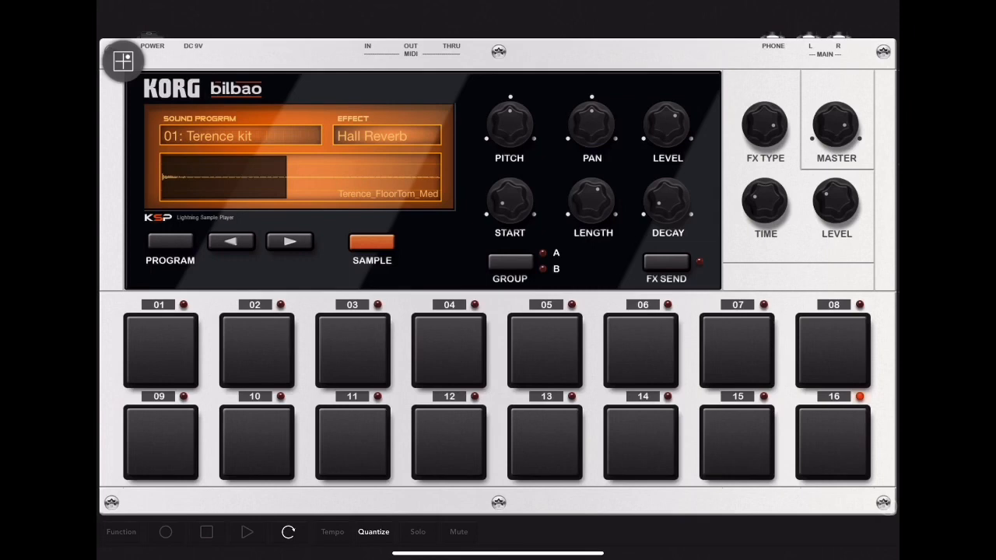
pyautogui.click(123, 59)
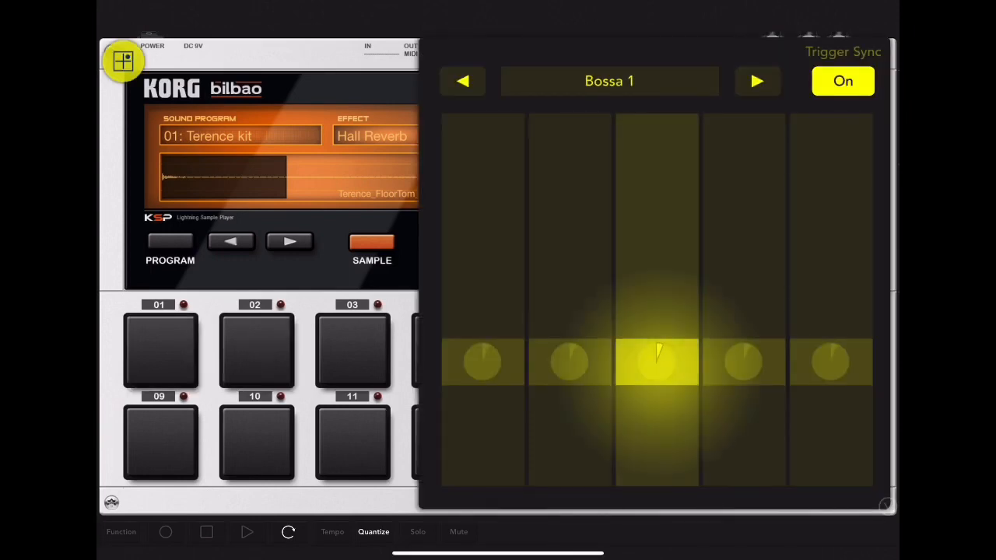